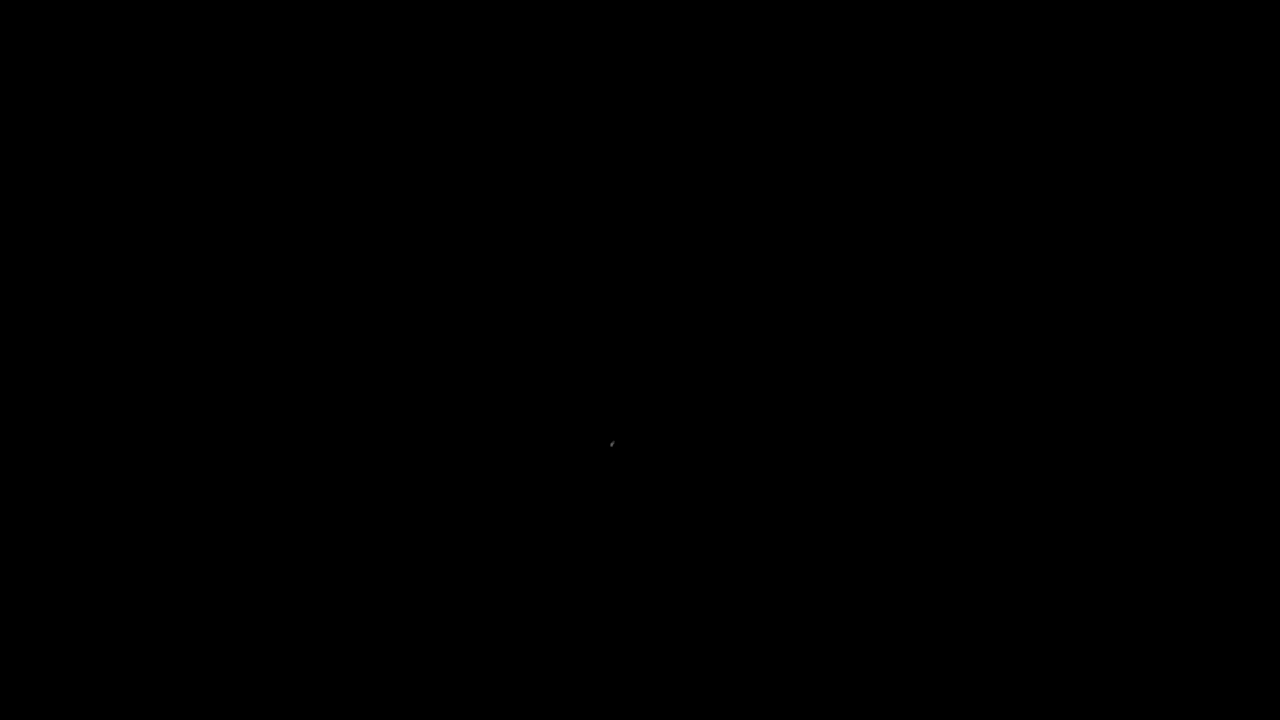
mouse_move(628, 375)
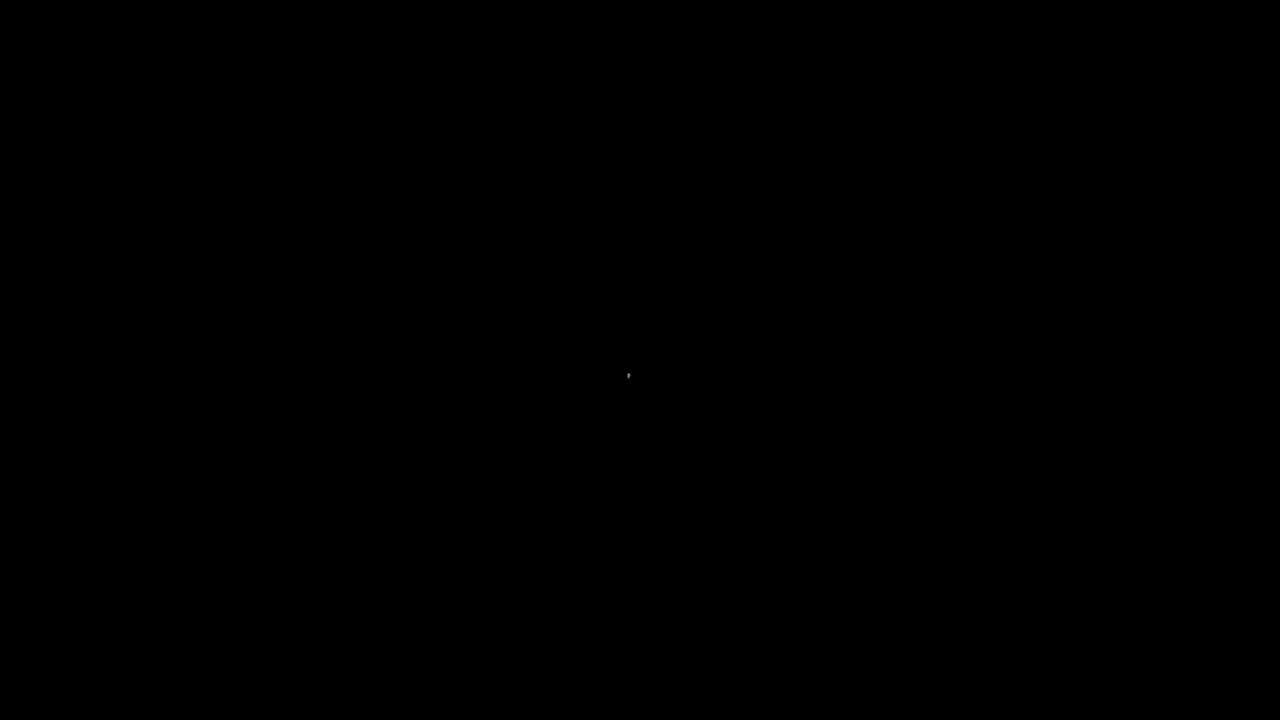
mouse_move(448, 328)
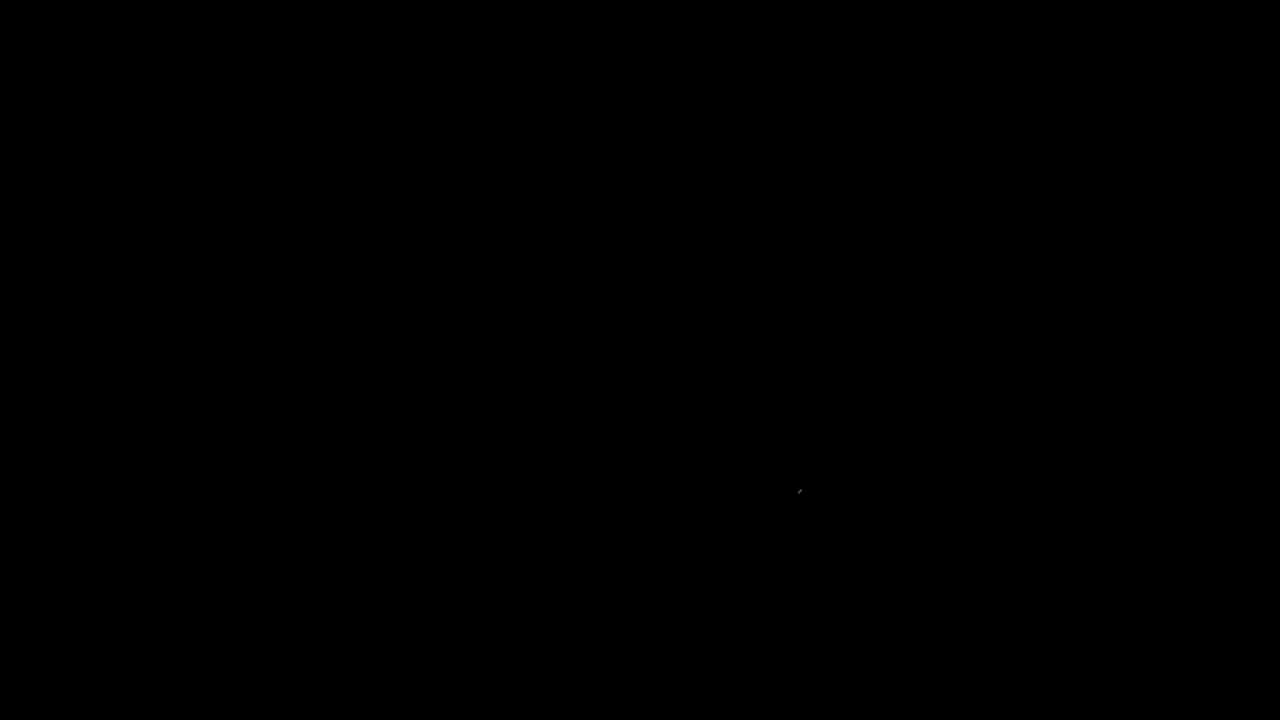
mouse_move(823, 445)
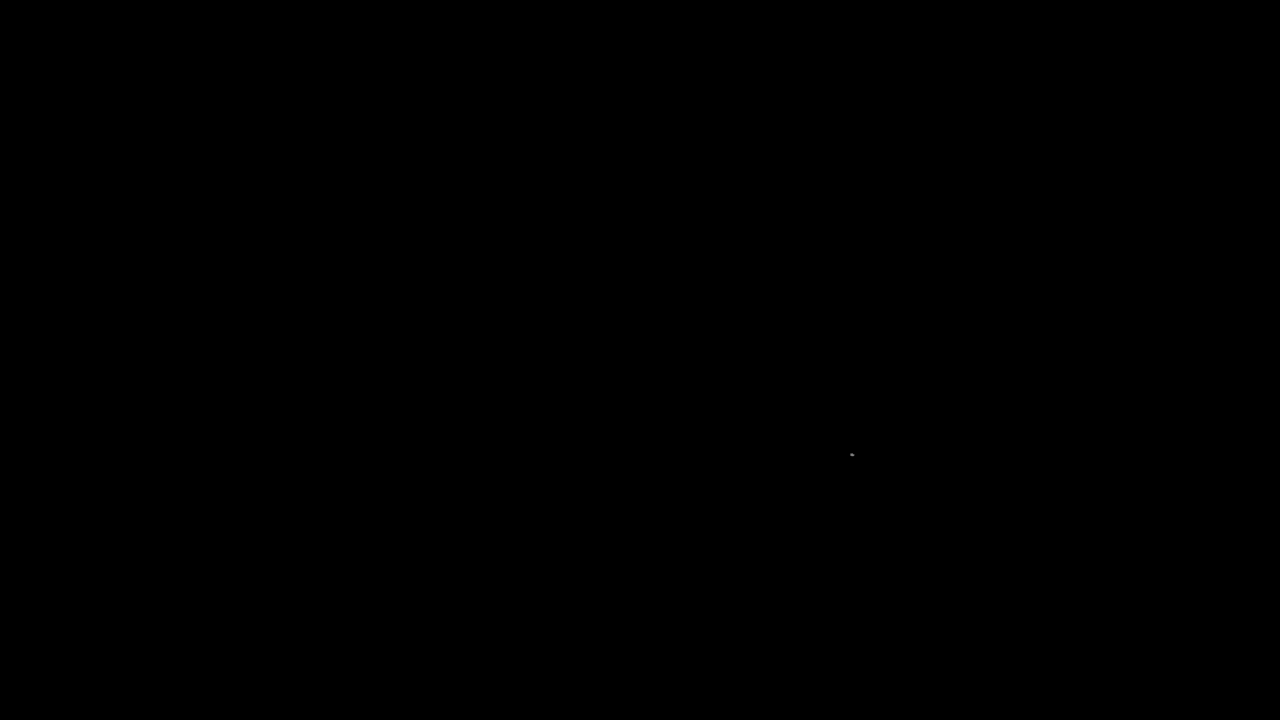
mouse_move(827, 420)
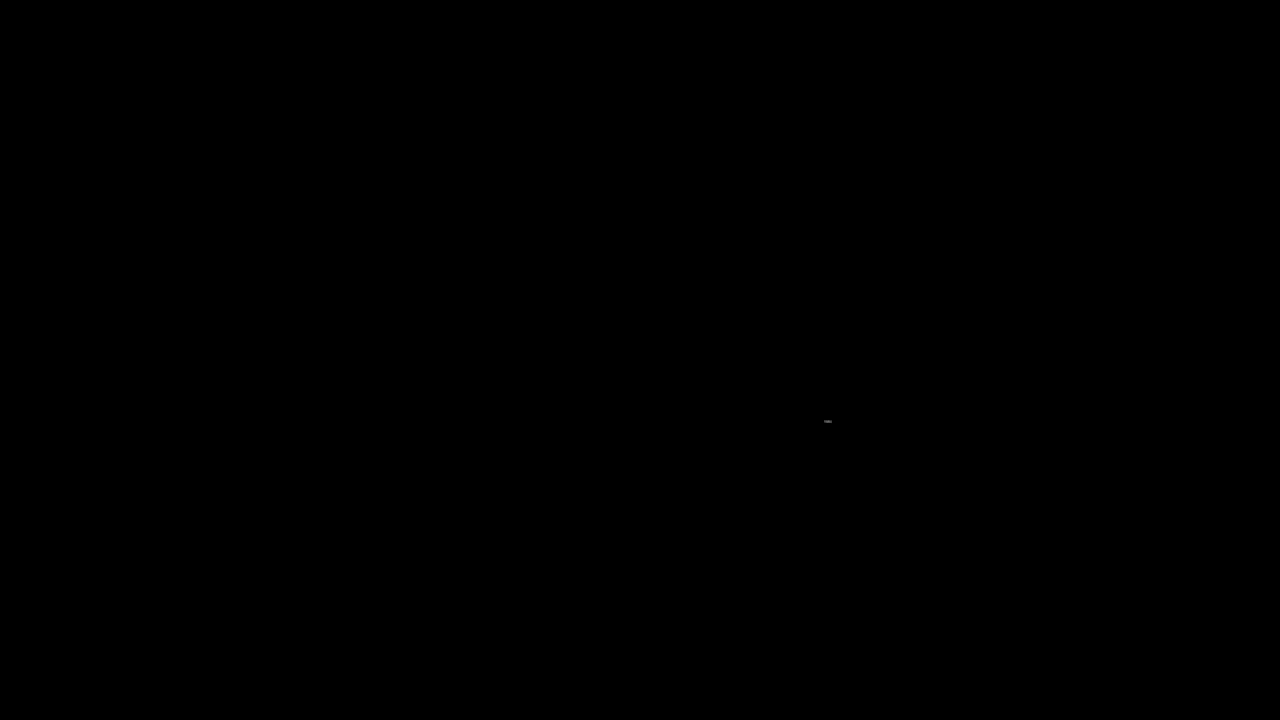
mouse_move(1247, 83)
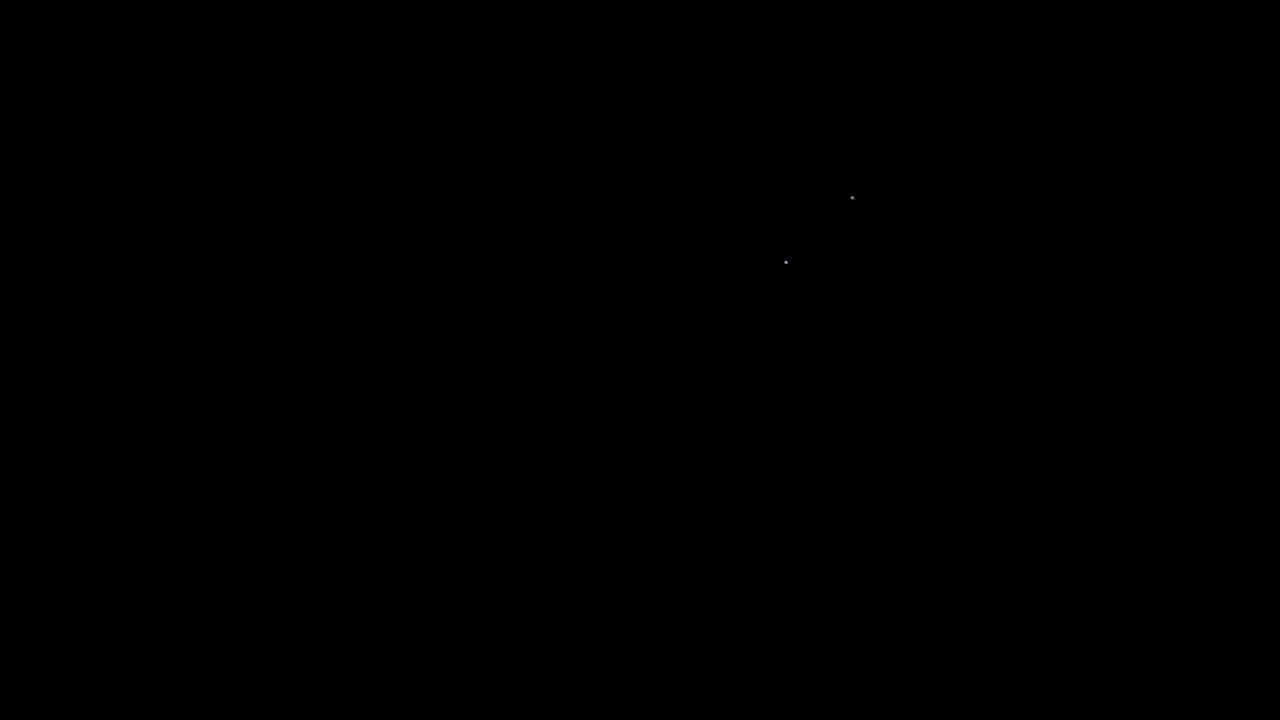
mouse_move(717, 291)
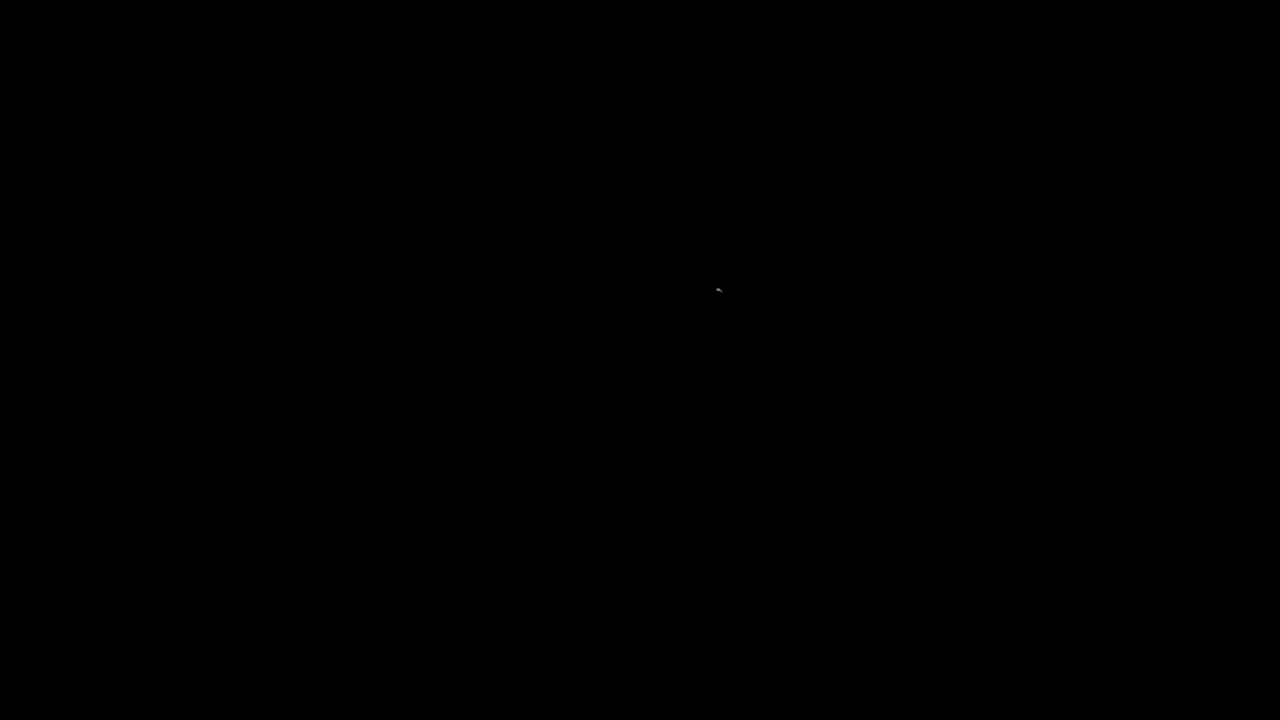
mouse_move(820, 340)
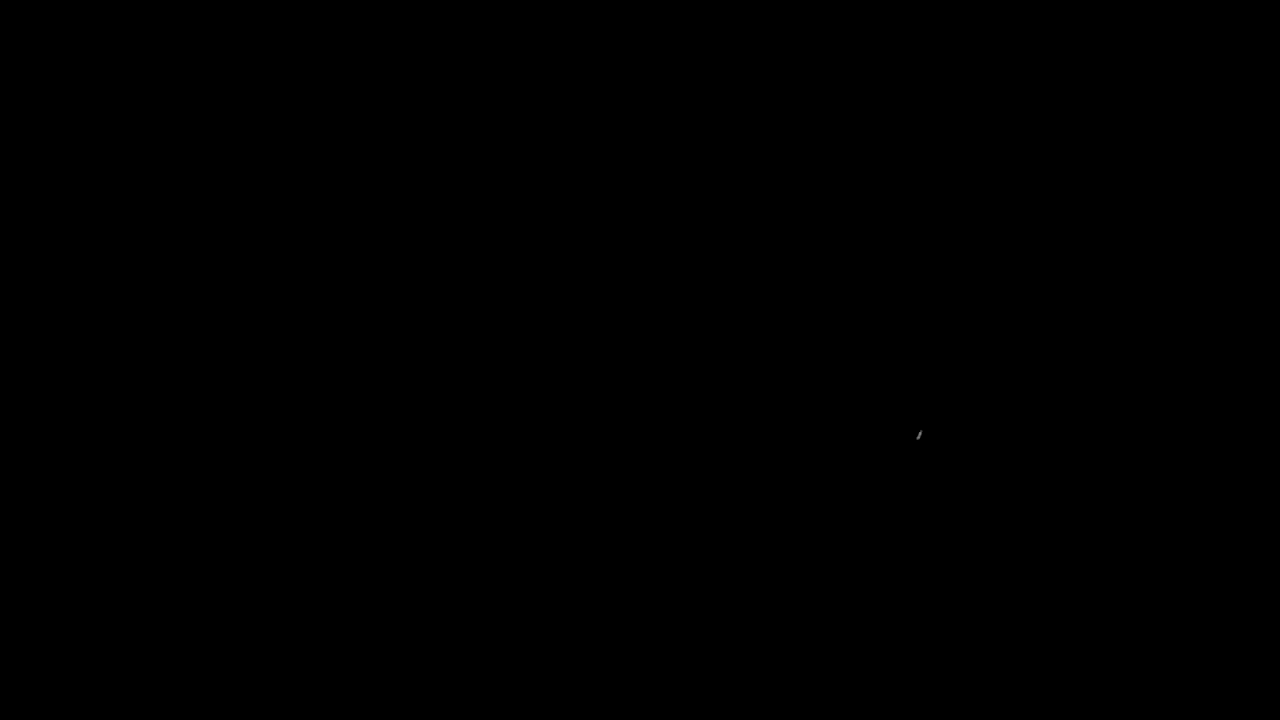
mouse_move(1103, 528)
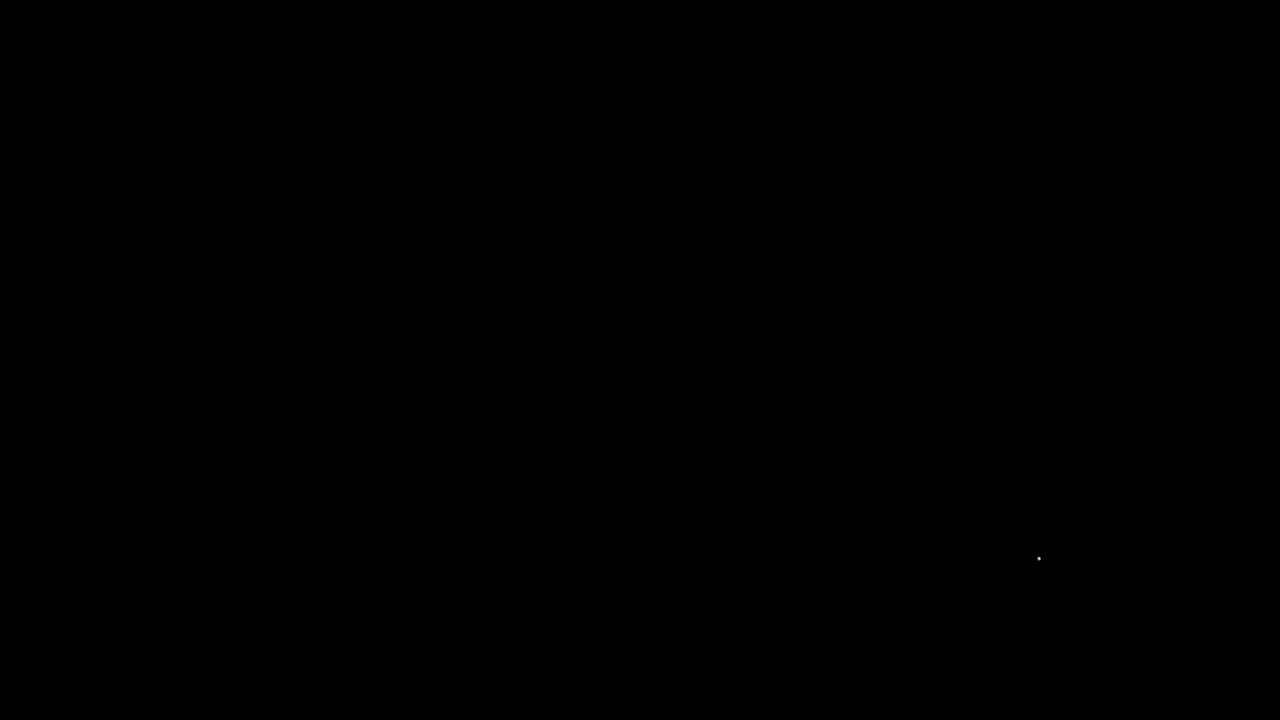
mouse_move(746, 523)
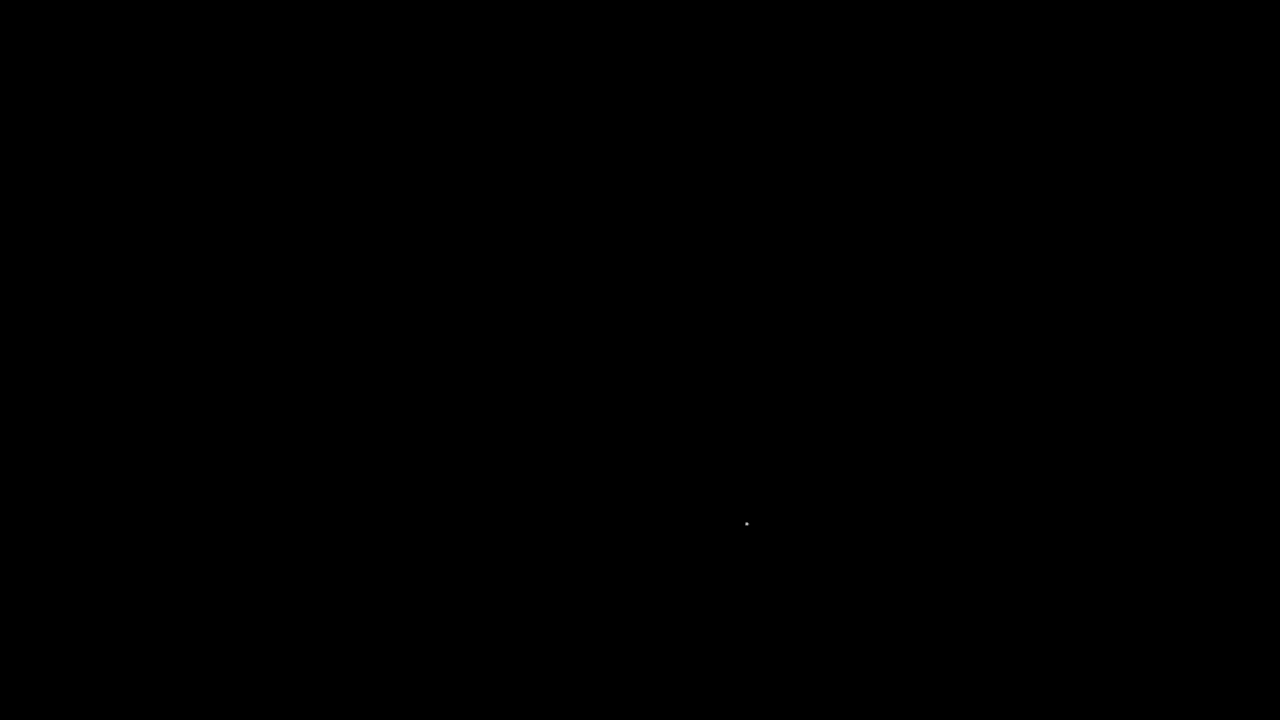
mouse_move(827, 460)
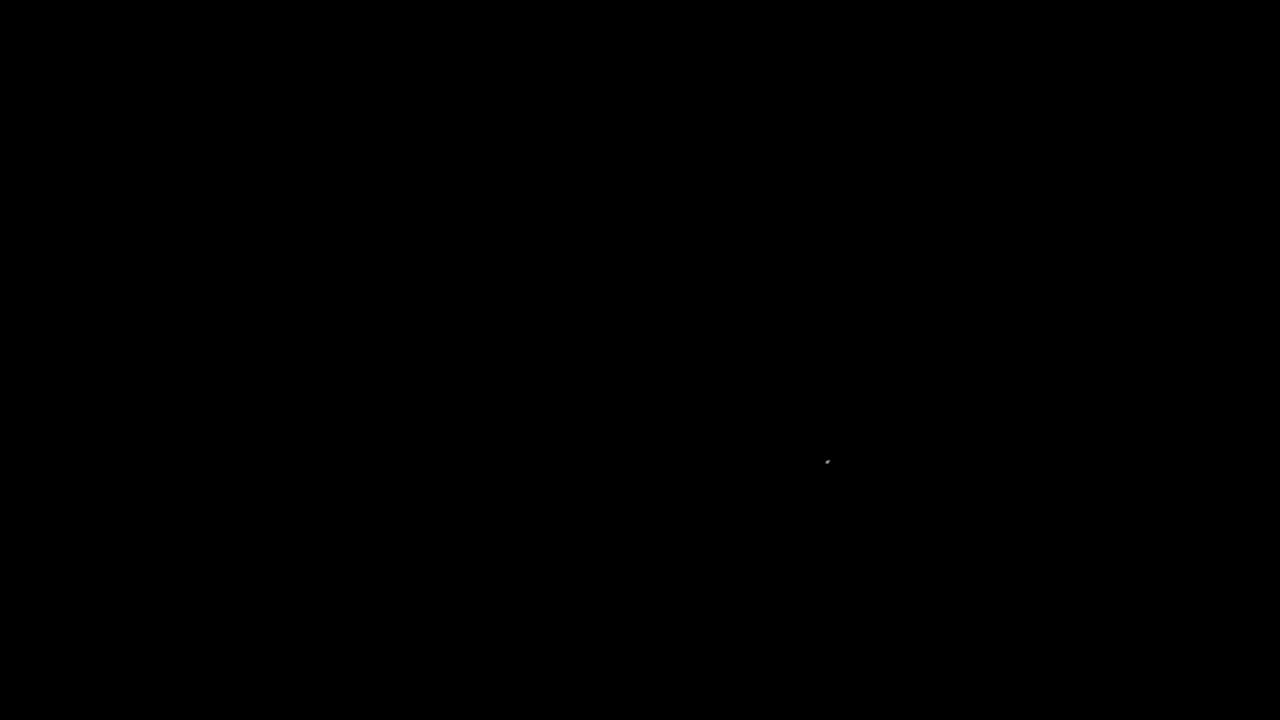